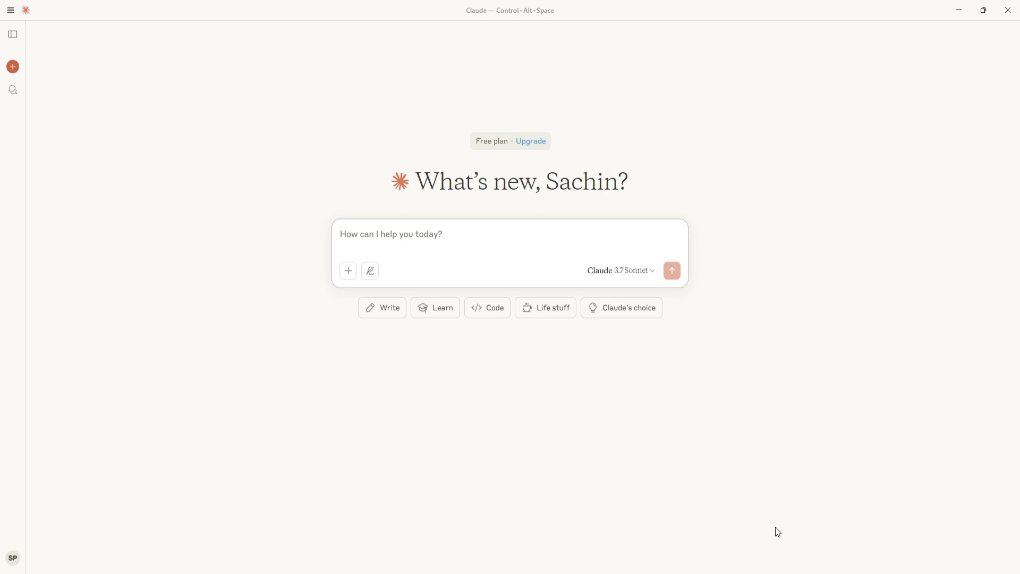
Step: Ask Claude to extract the latest comments on the YouTube video link and send the request
{"action": "type", "text": "hey, extract the latest comments on thi"}
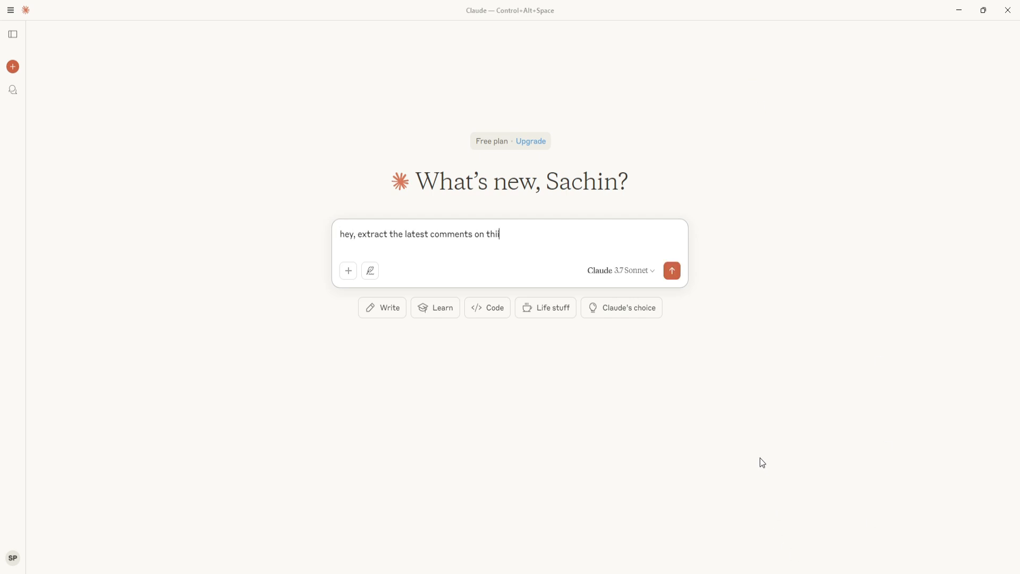
{"action": "left_click", "coordinate": [671, 270]}
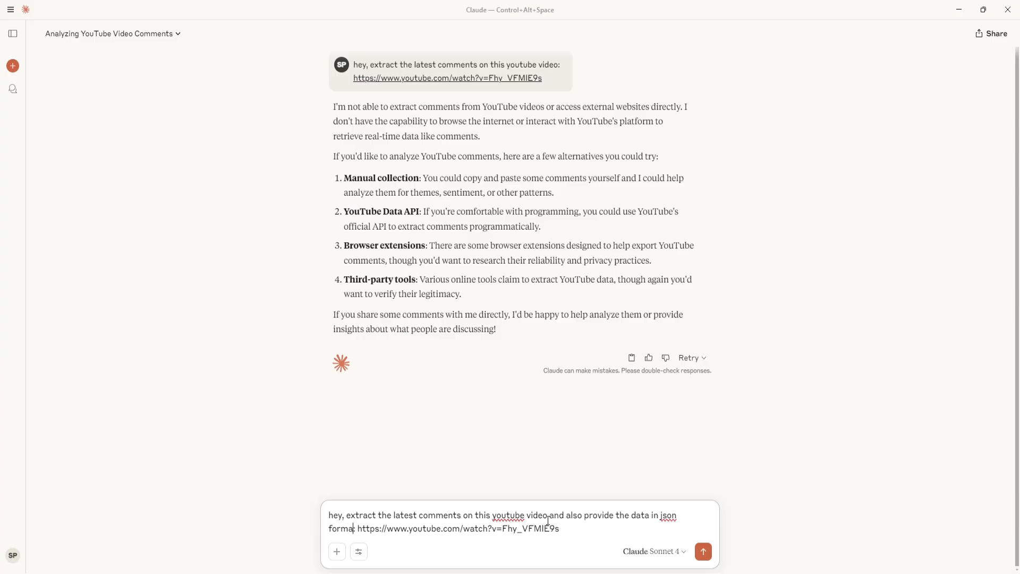
Step: Send the JSON-format prompt, review the YouTube Video Comments JSON artifact, then close it
{"action": "left_click", "coordinate": [703, 551]}
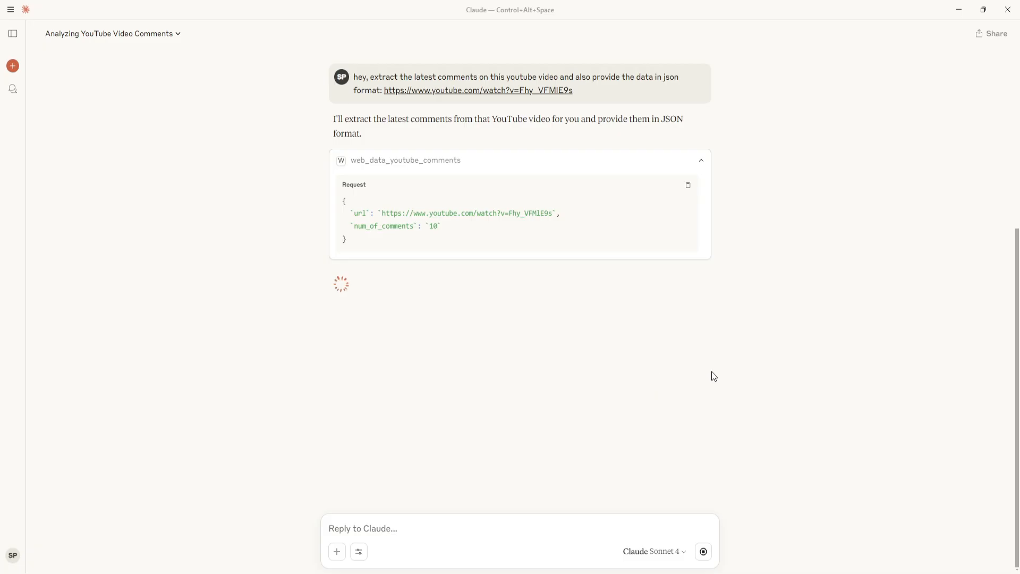
{"action": "left_click", "coordinate": [269, 223]}
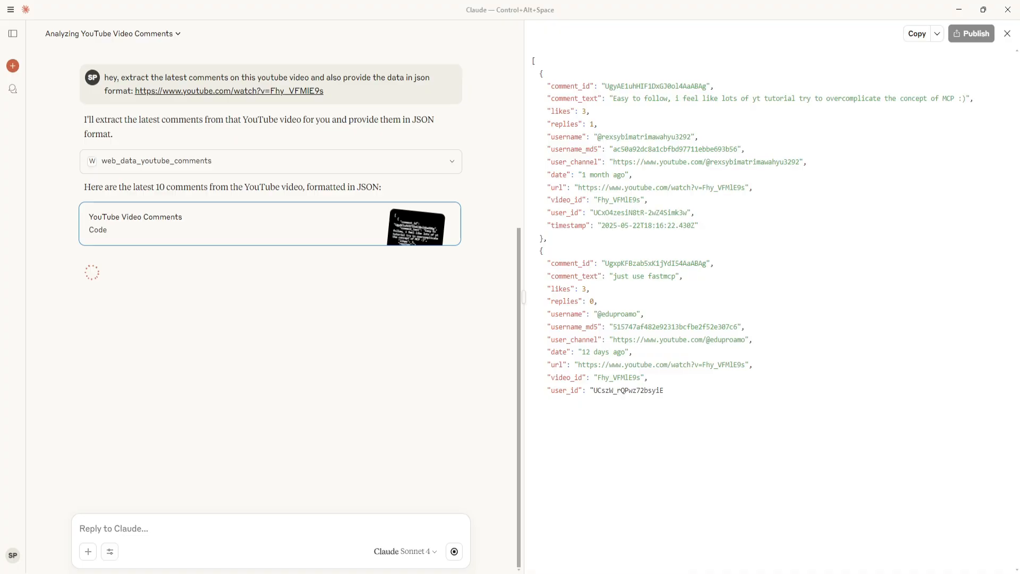
{"action": "scroll", "scroll_direction": "down", "scroll_amount": 3}
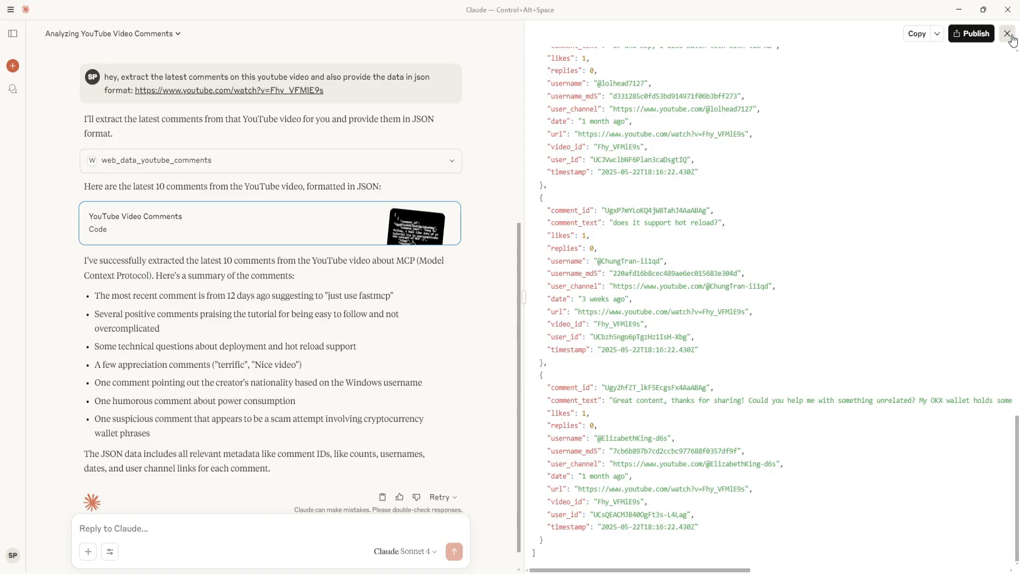
{"action": "left_click", "coordinate": [1010, 33]}
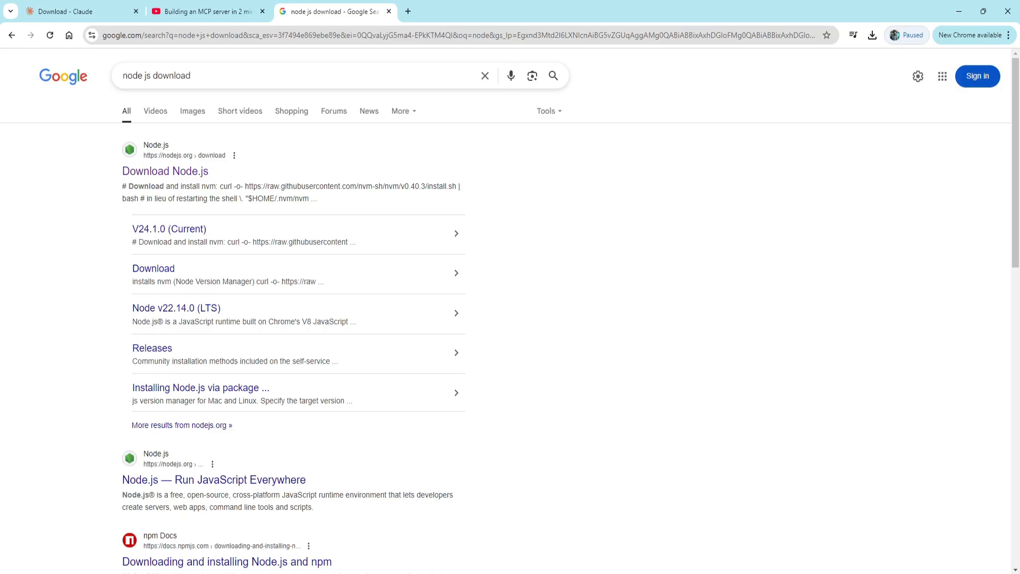
Step: Download Node.js from nodejs.org, run its installer with the default folder, then return to Claude
{"action": "left_click", "coordinate": [165, 171]}
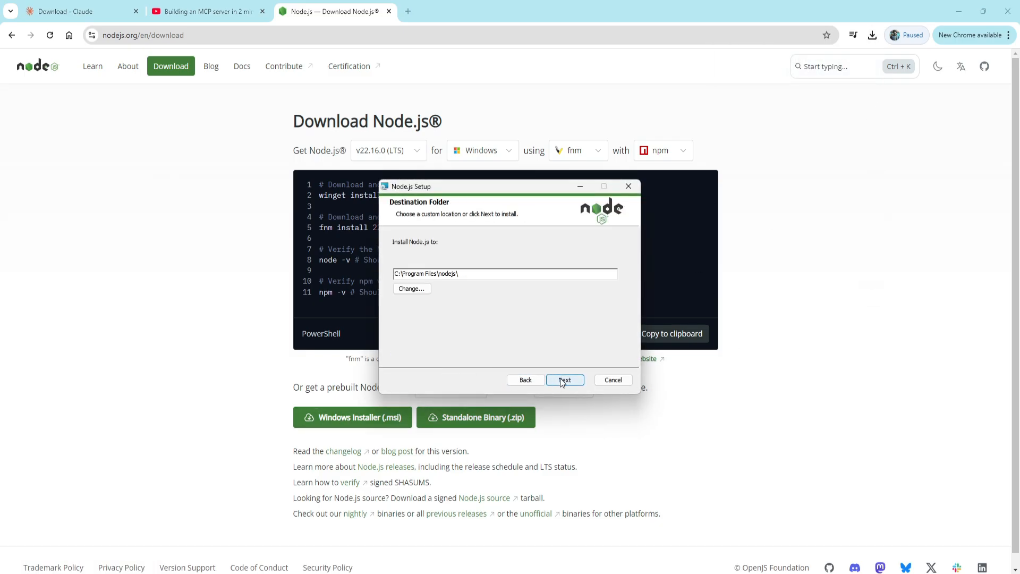
{"action": "left_click", "coordinate": [564, 379]}
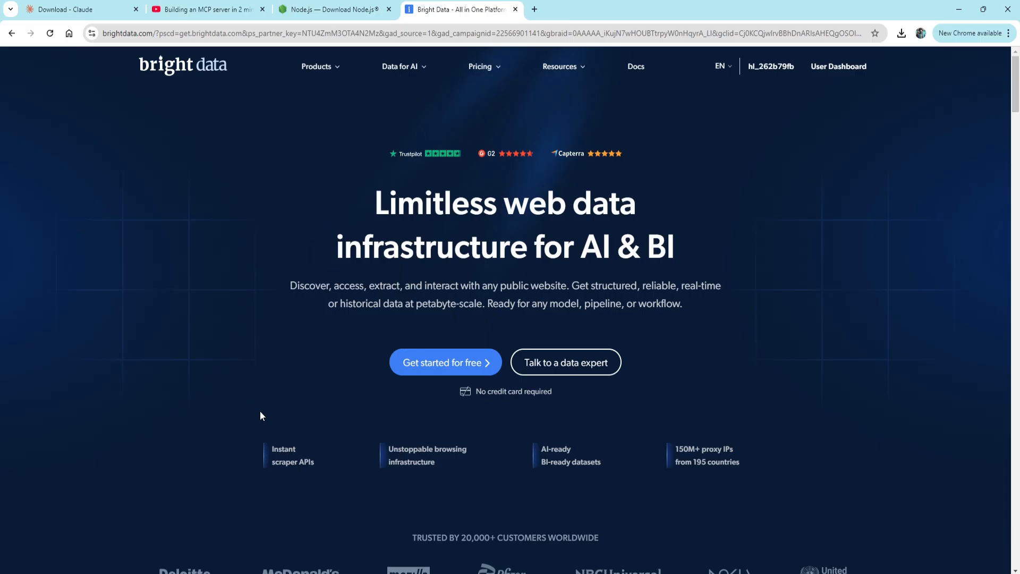
{"action": "mouse_move", "coordinate": [861, 319]}
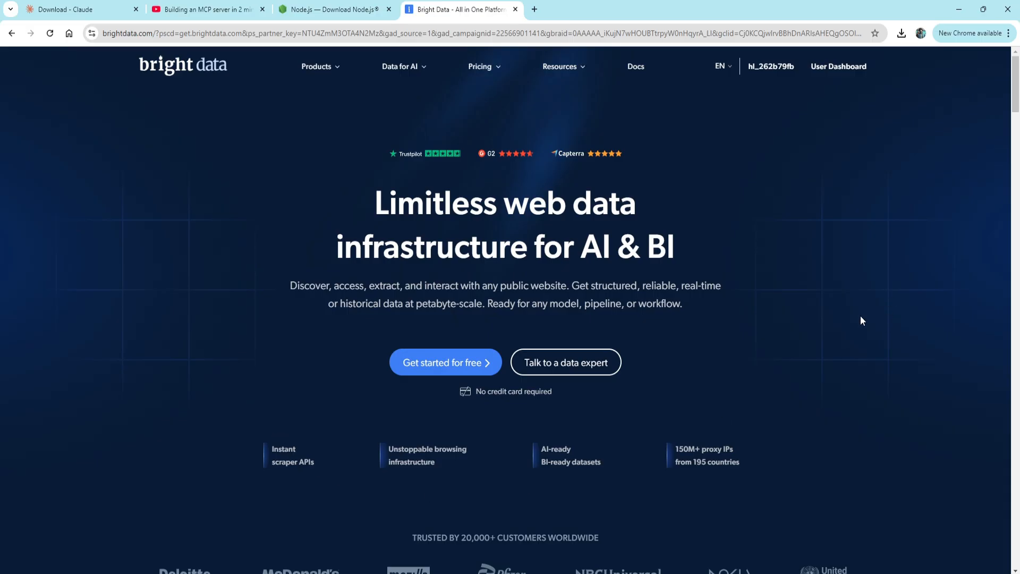
{"action": "scroll", "scroll_direction": "down", "scroll_amount": 3}
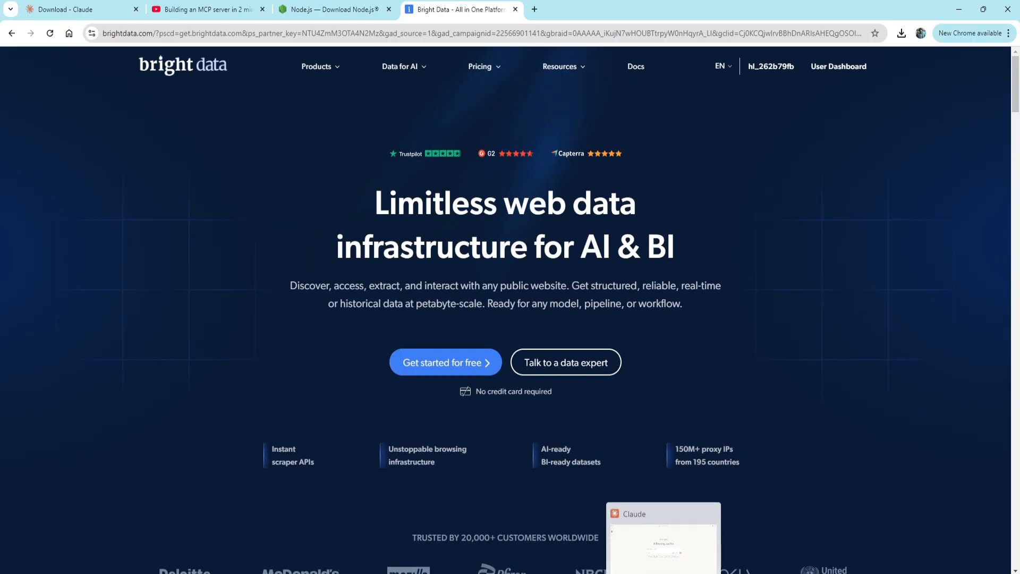
{"action": "left_click", "coordinate": [662, 513]}
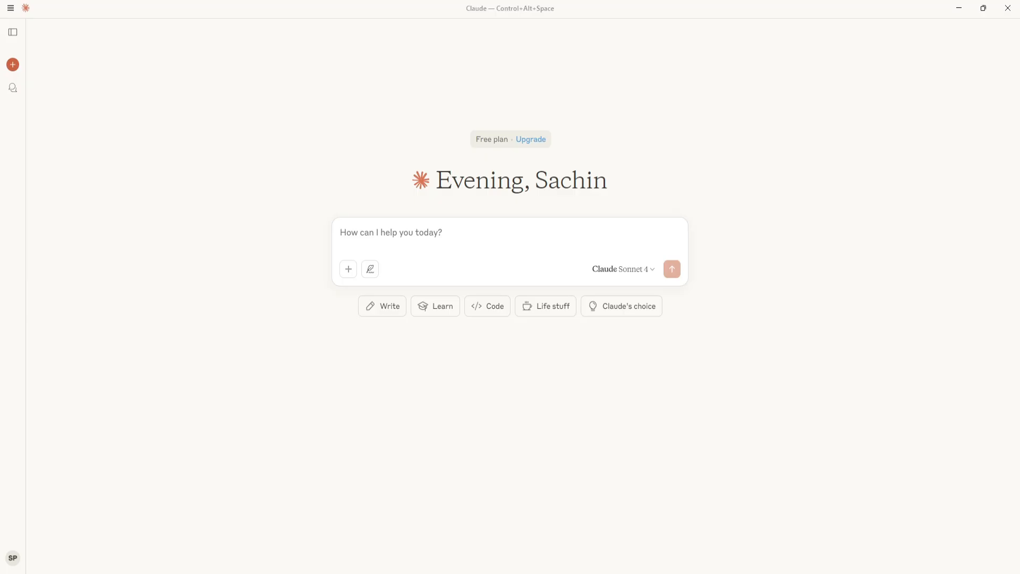
Step: Reach Developer settings via the app menu and locate claude_desktop_config in Explorer via Edit Config
{"action": "left_click", "coordinate": [10, 8]}
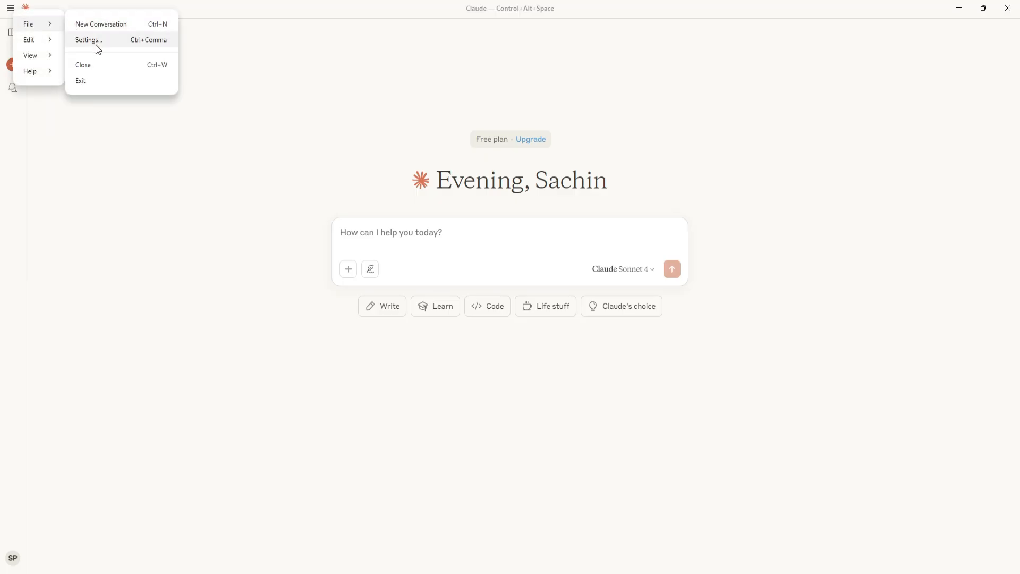
{"action": "left_click", "coordinate": [88, 39]}
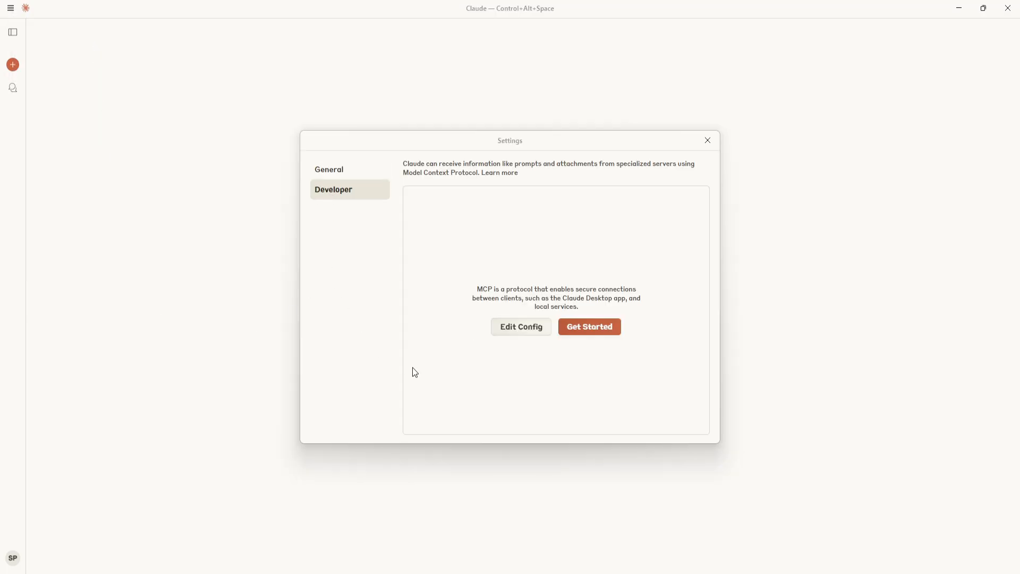
{"action": "left_click", "coordinate": [520, 326]}
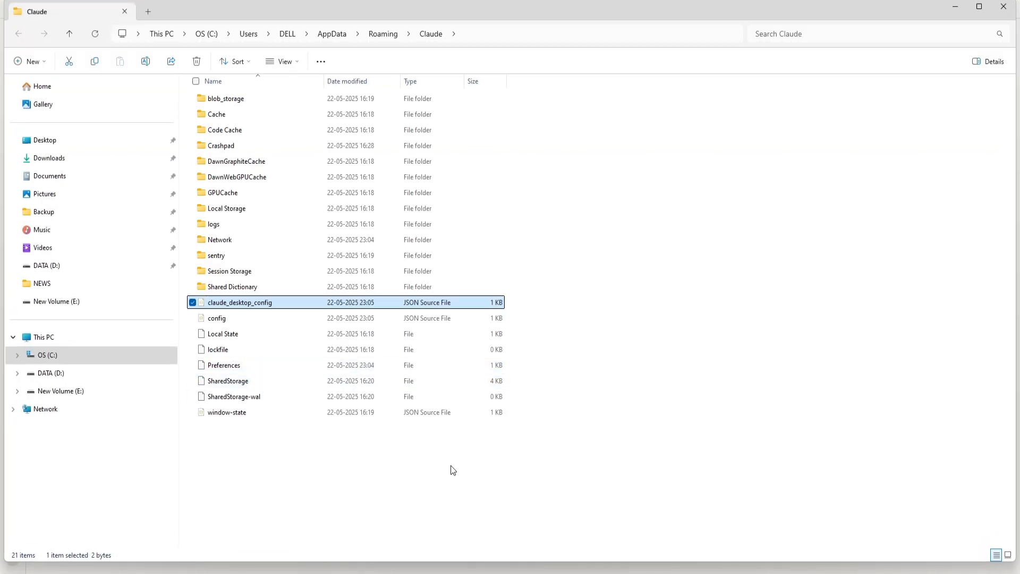
{"action": "right_click", "coordinate": [239, 301]}
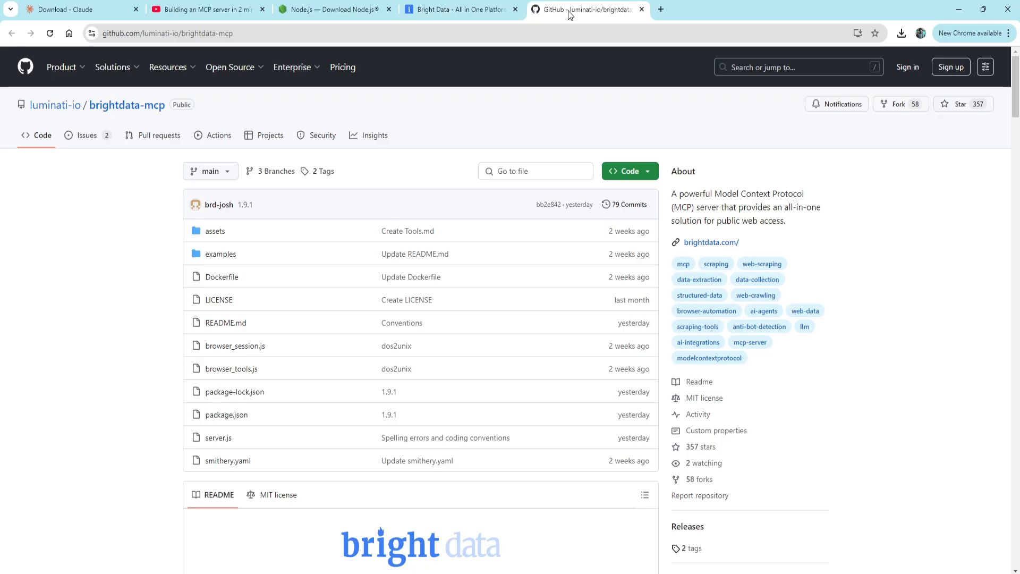
Step: Scroll through the brightdata-mcp repository README
{"action": "scroll", "scroll_direction": "down", "scroll_amount": 3}
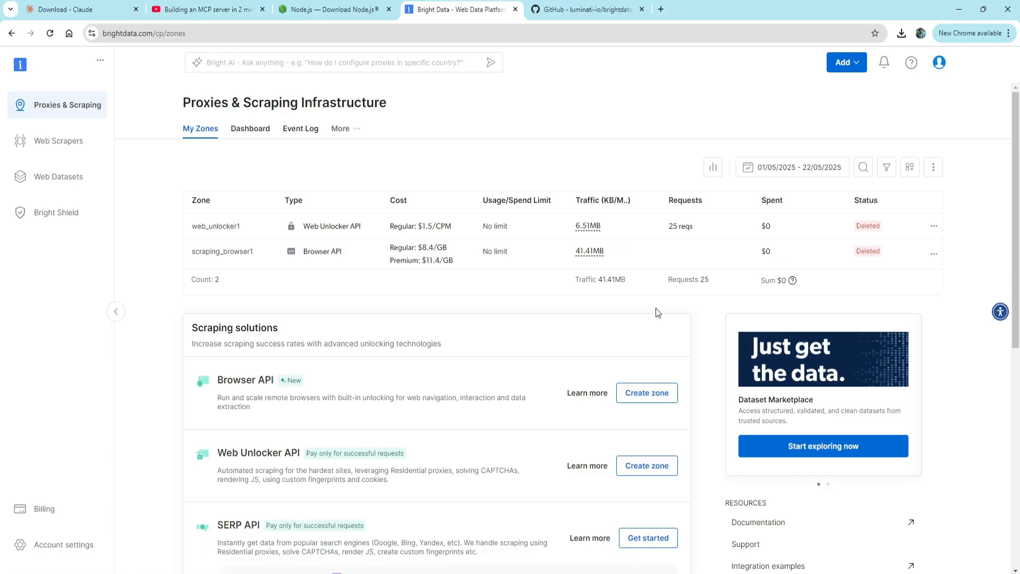
Step: Add a Web Unlocker API zone named web_unlocker, then select the account API key to copy
{"action": "left_click", "coordinate": [844, 61]}
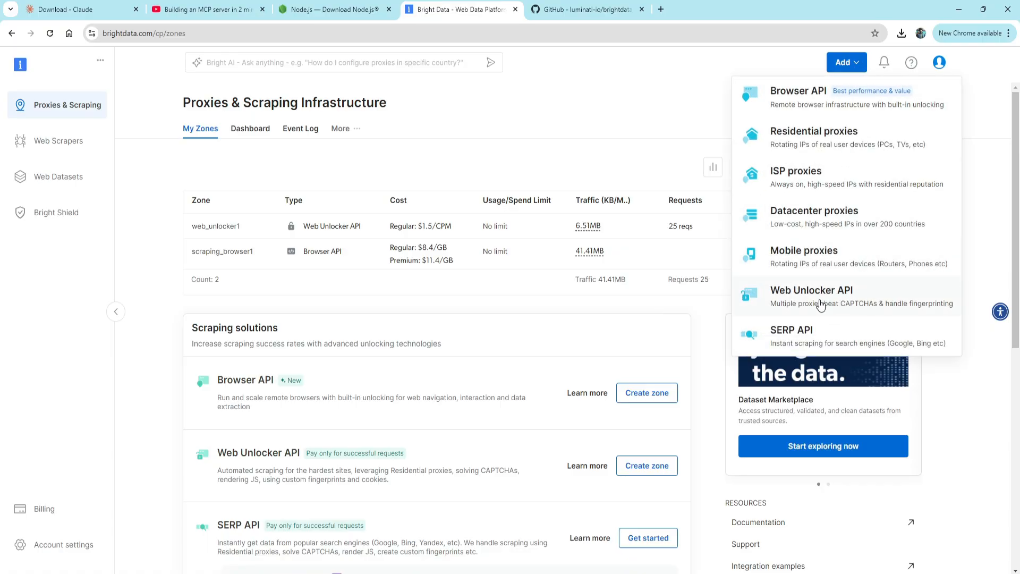
{"action": "left_click", "coordinate": [811, 290]}
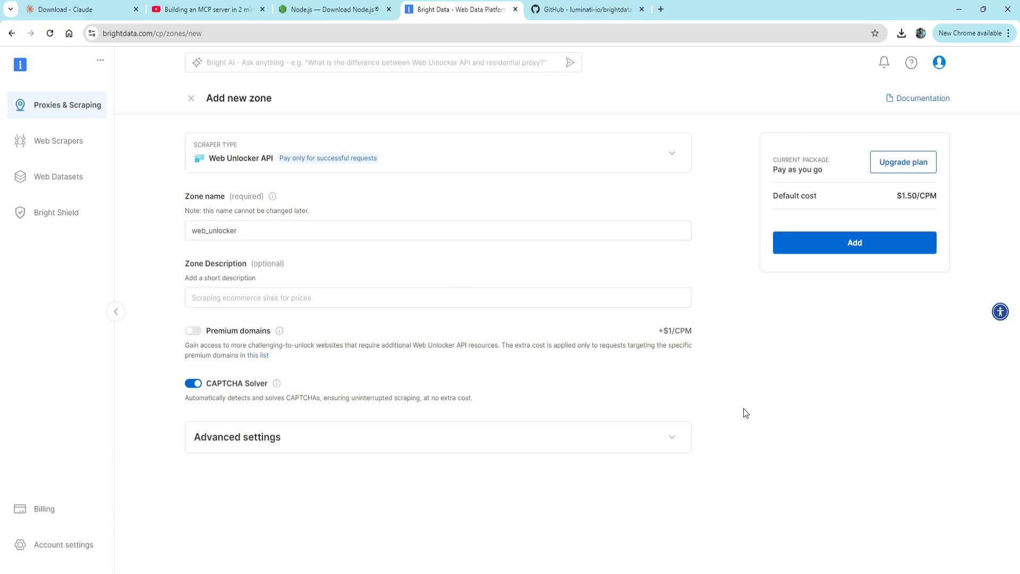
{"action": "left_click", "coordinate": [64, 543]}
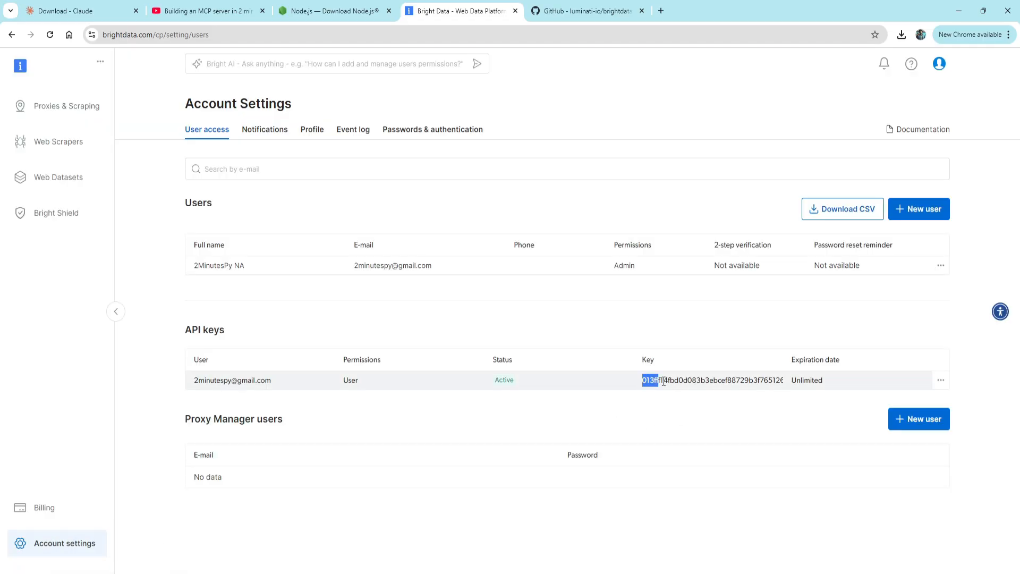
{"action": "left_click", "coordinate": [66, 105]}
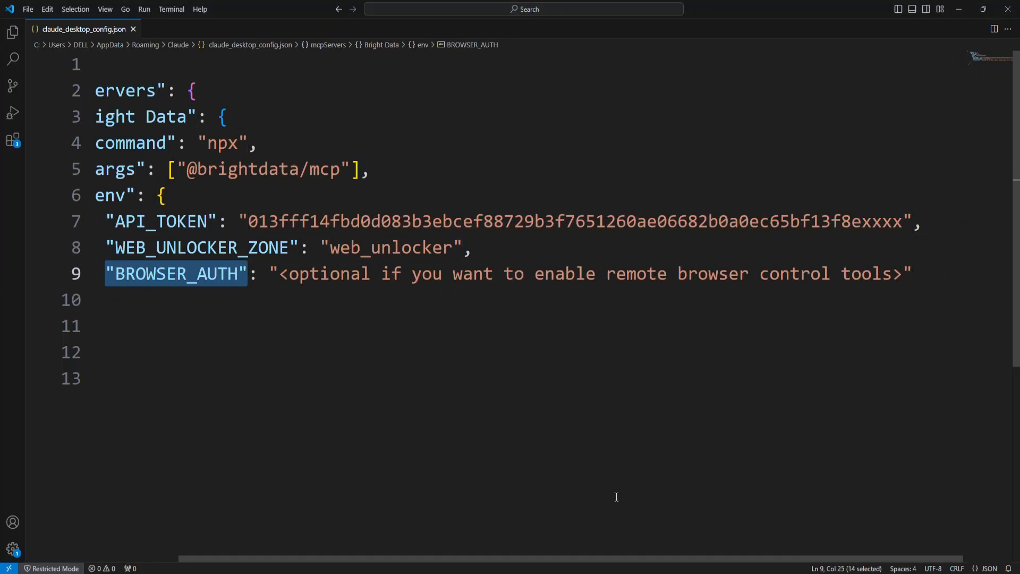
Step: Create the scraping_browser zone and paste its brd-customer credentials as BROWSER_AUTH in the config
{"action": "left_click", "coordinate": [846, 61]}
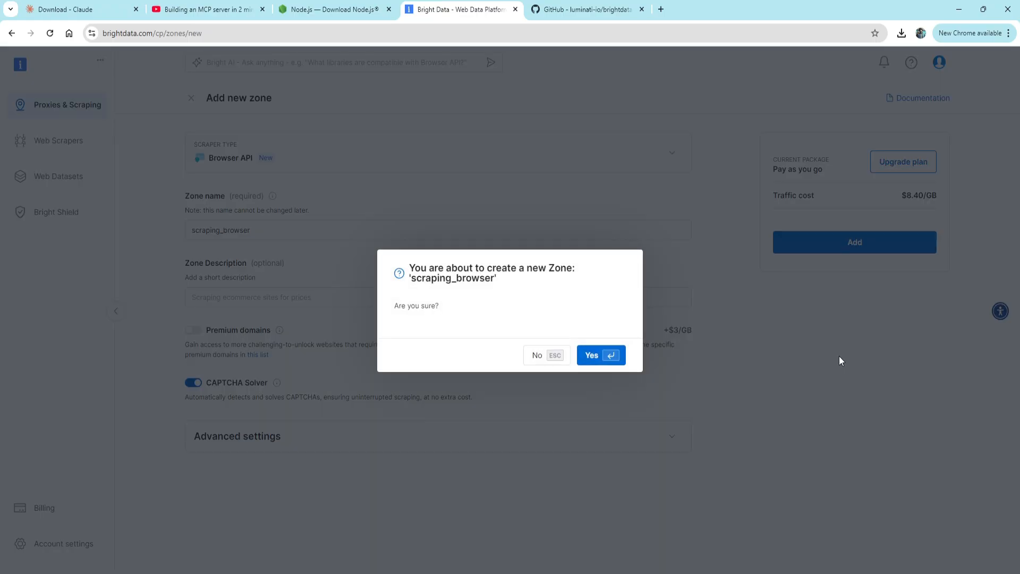
{"action": "left_click", "coordinate": [599, 355]}
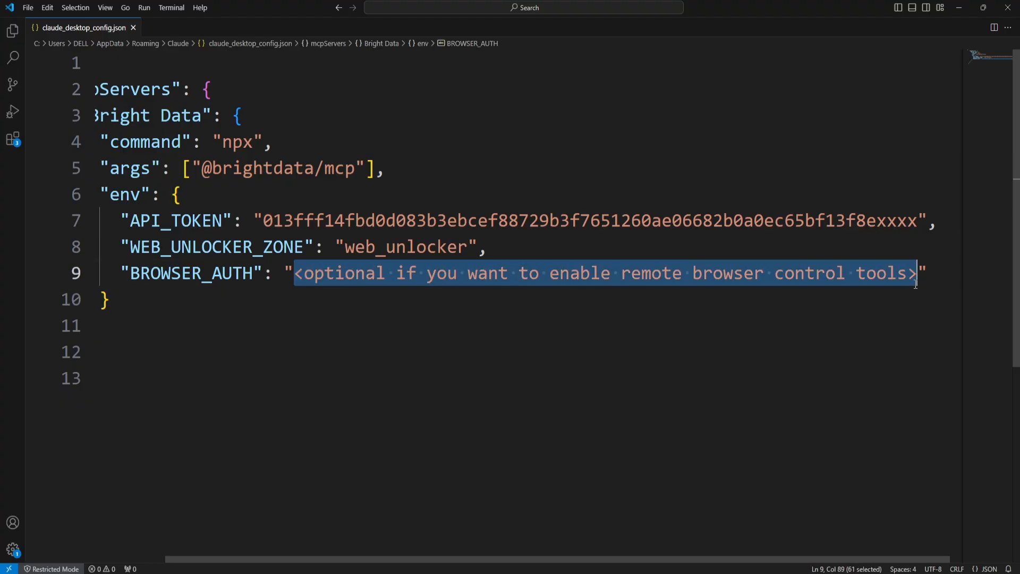
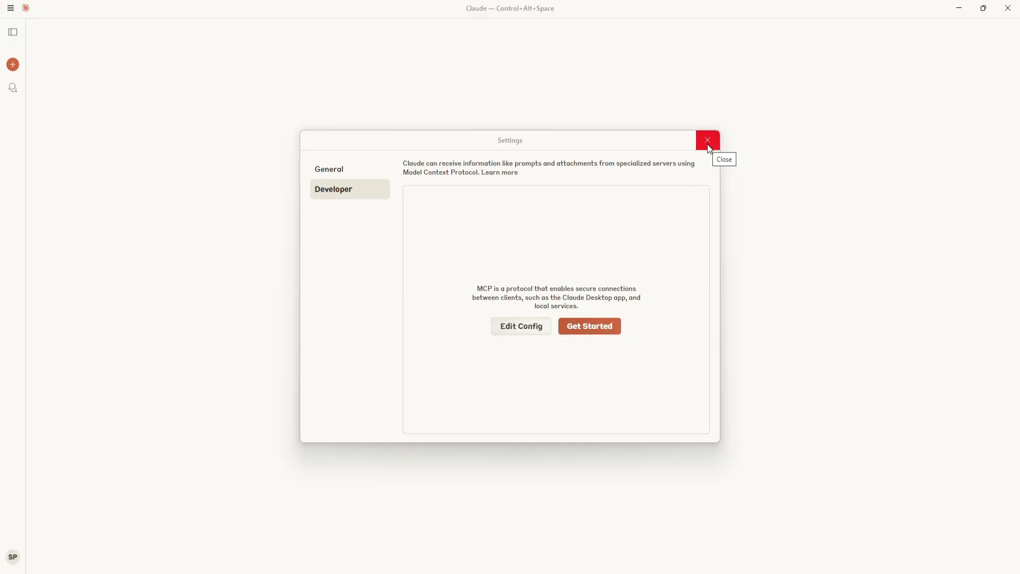
Step: Close Settings and scroll the list of enabled Bright Data MCP tools under the chat box
{"action": "left_click", "coordinate": [707, 141]}
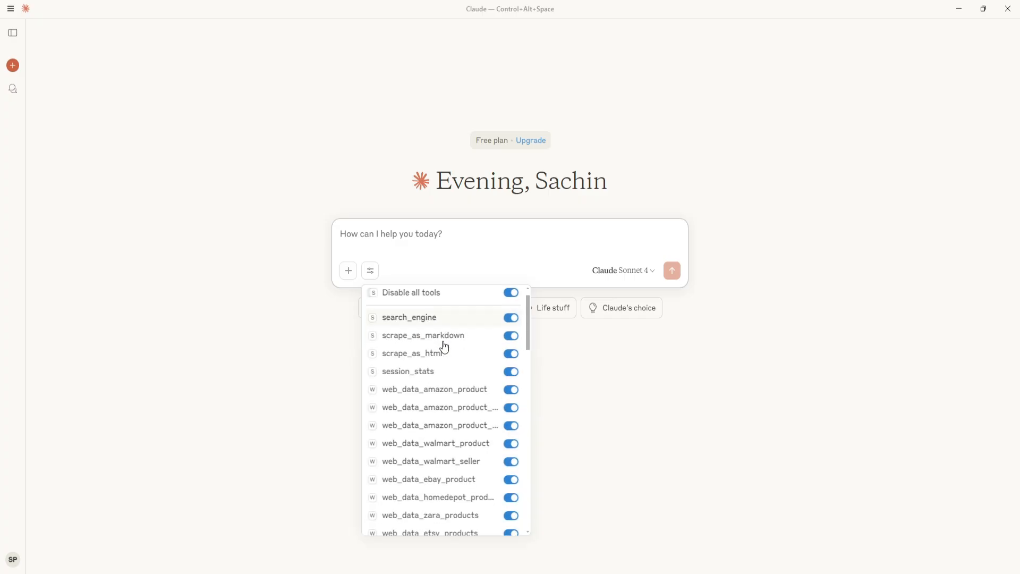
{"action": "scroll", "scroll_direction": "down", "scroll_amount": 3}
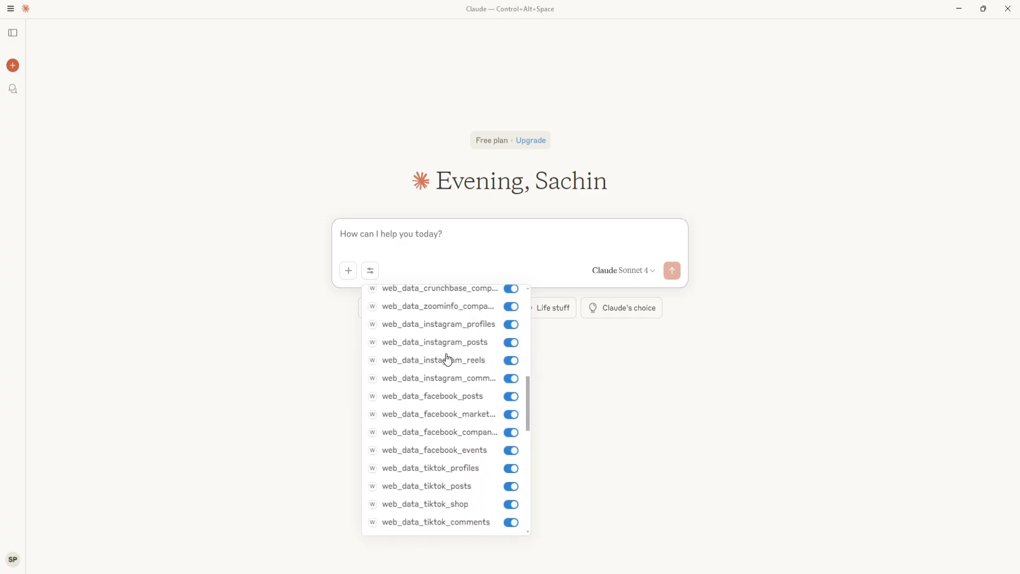